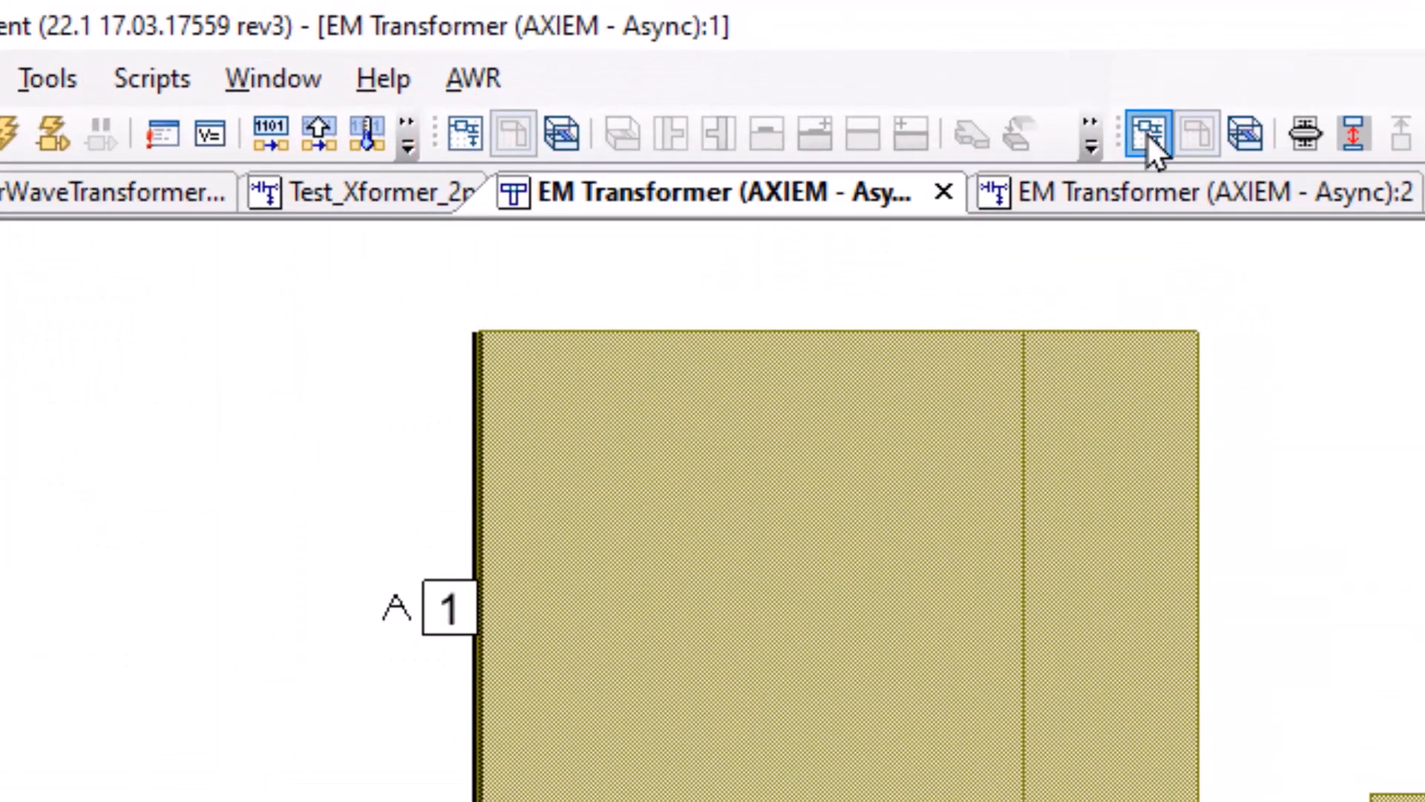
- Switch from the EM layout to the transformer's EM schematic view
left_click(1182, 192)
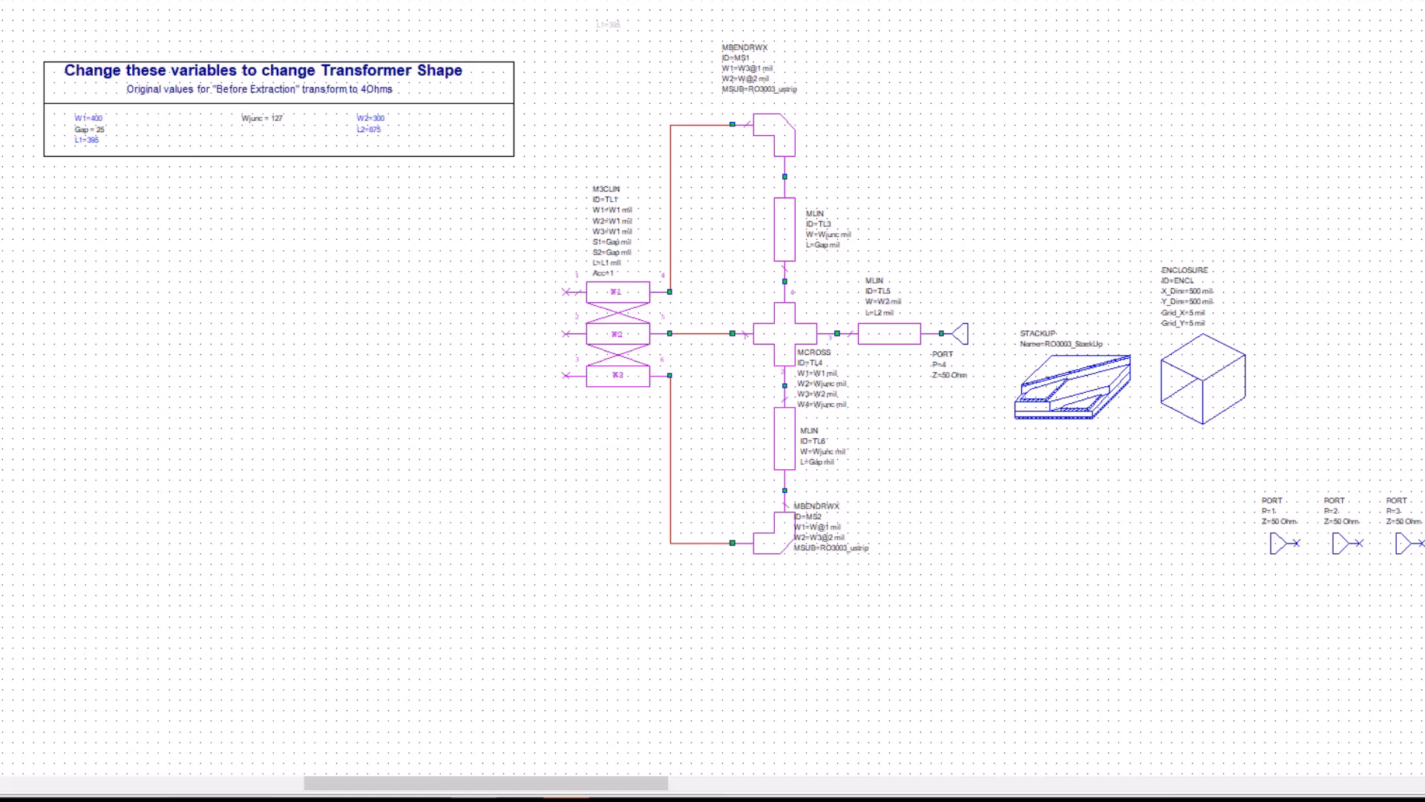
mouse_move(624, 445)
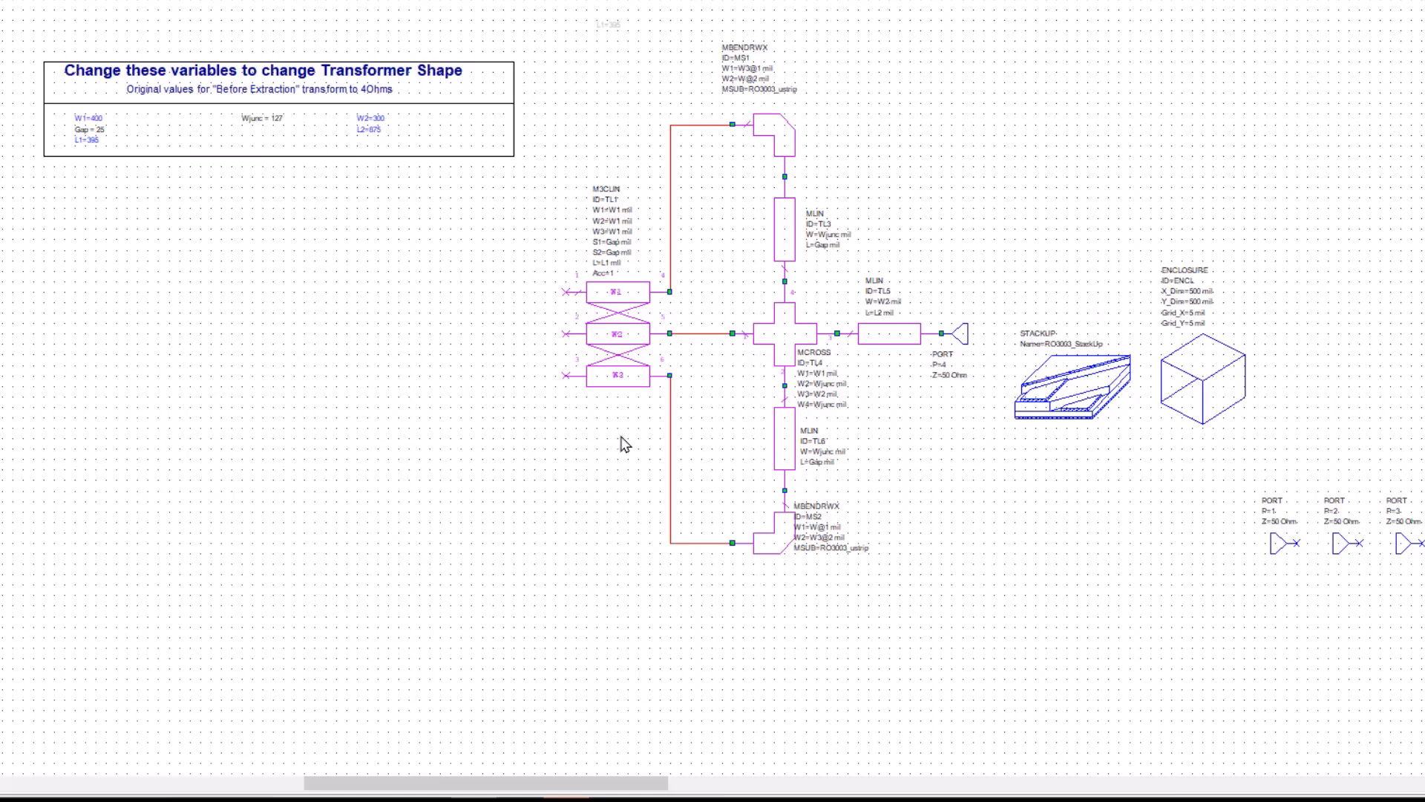
mouse_move(600, 65)
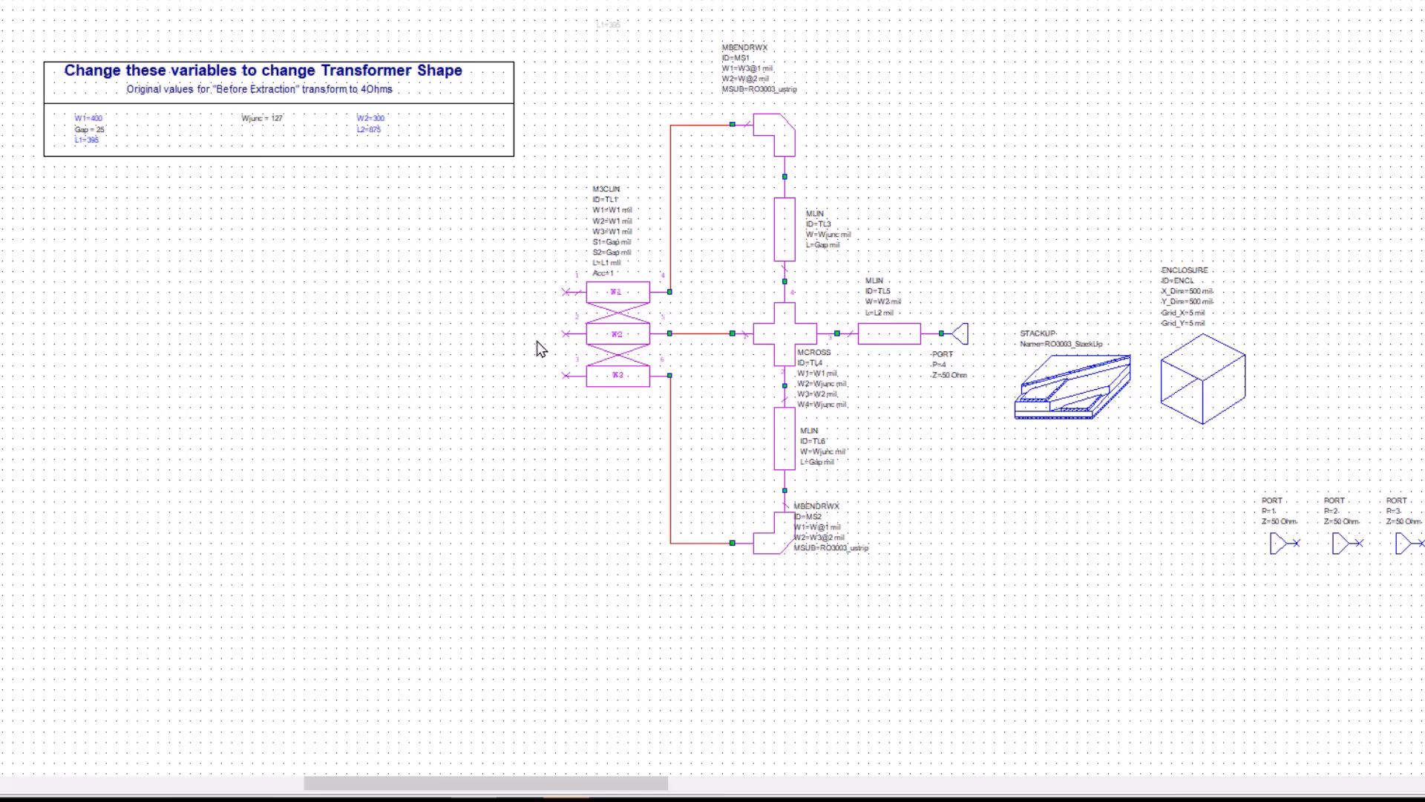
mouse_move(606, 344)
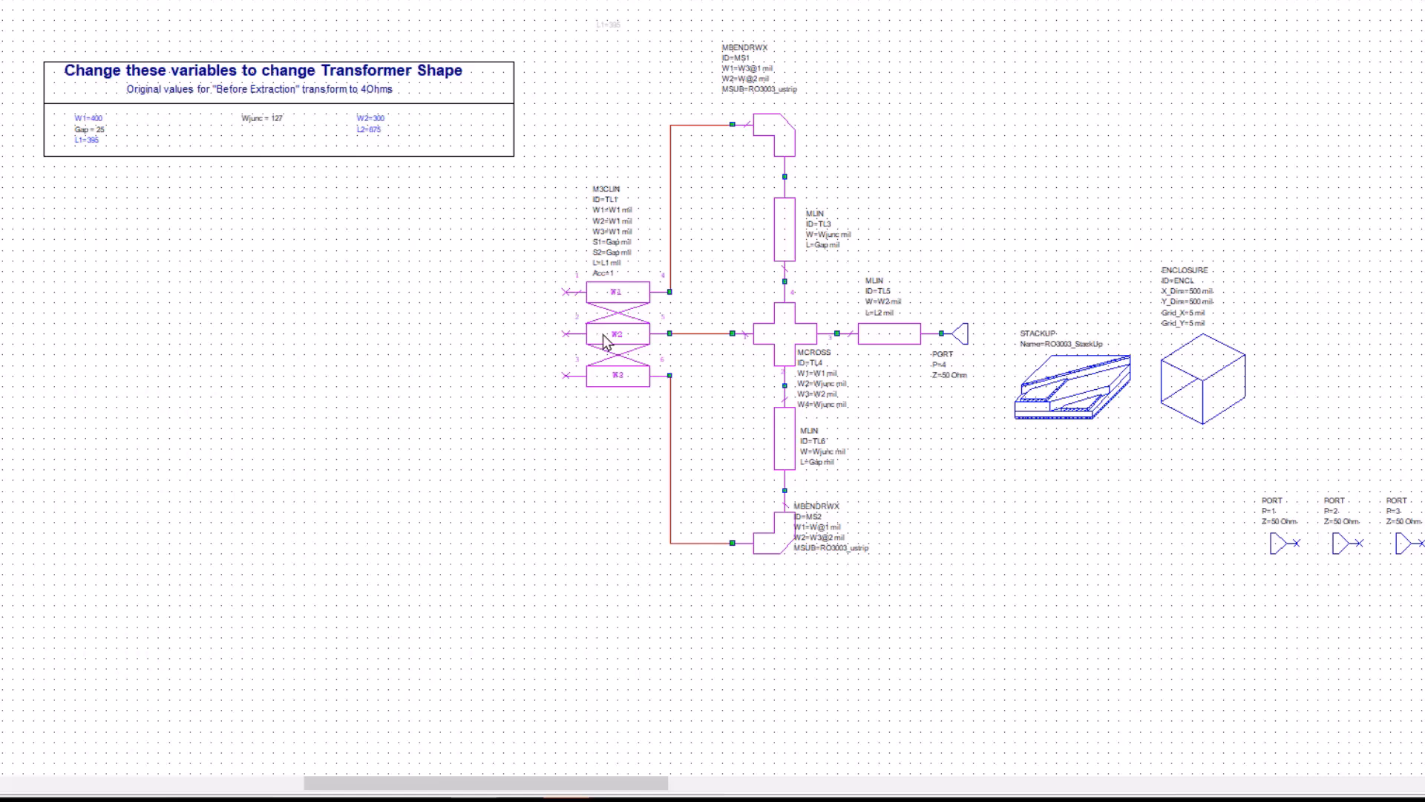
mouse_move(607, 343)
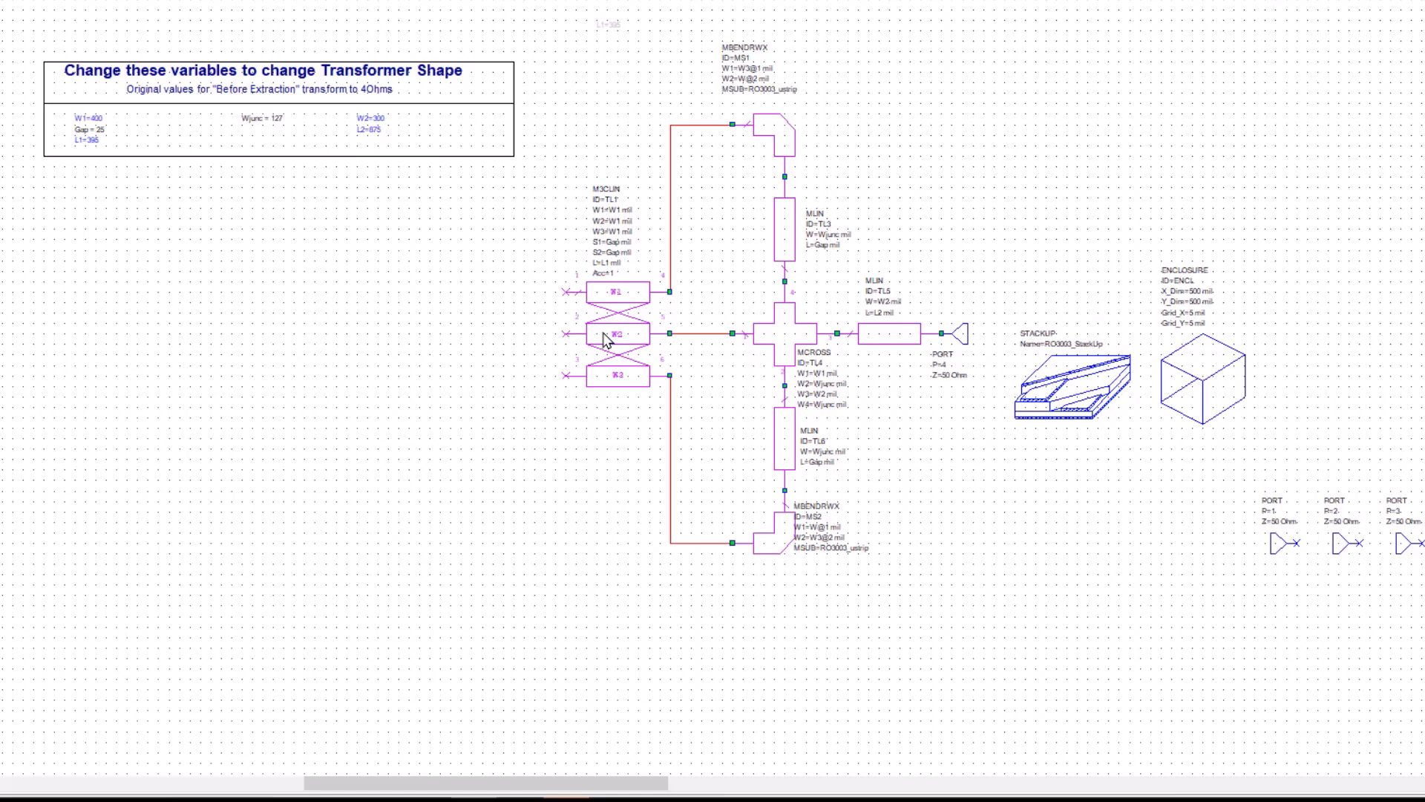
scroll("left", 3)
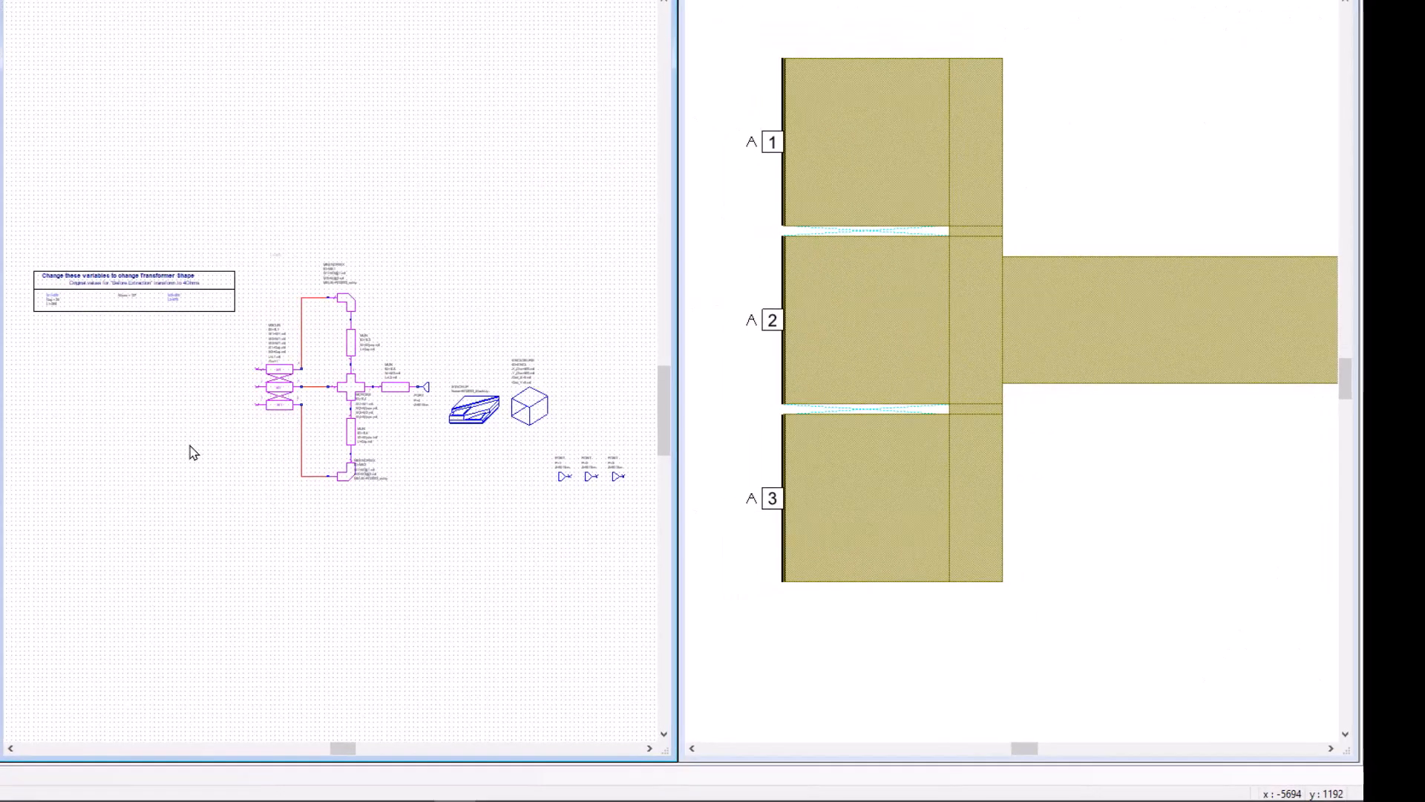
mouse_move(123, 219)
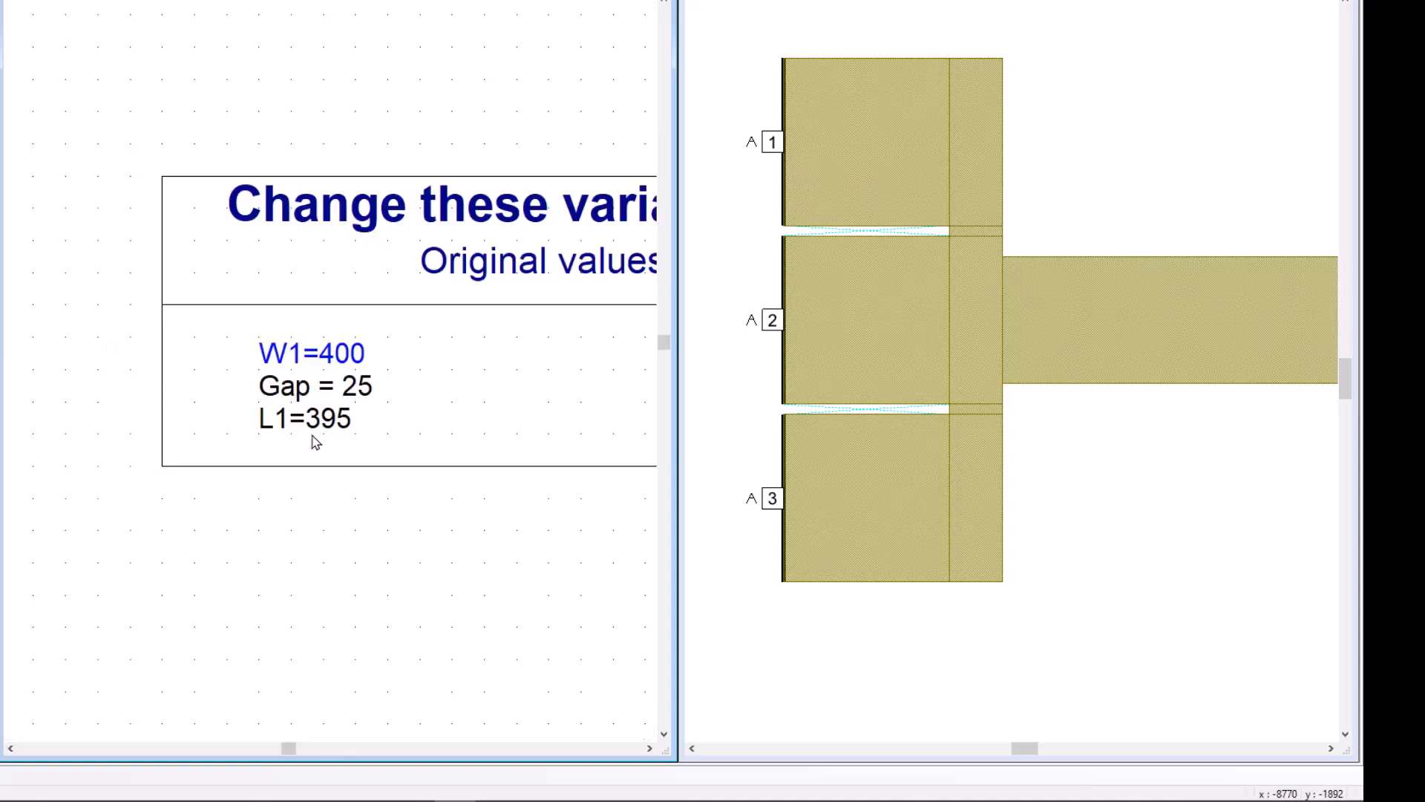
mouse_move(339, 428)
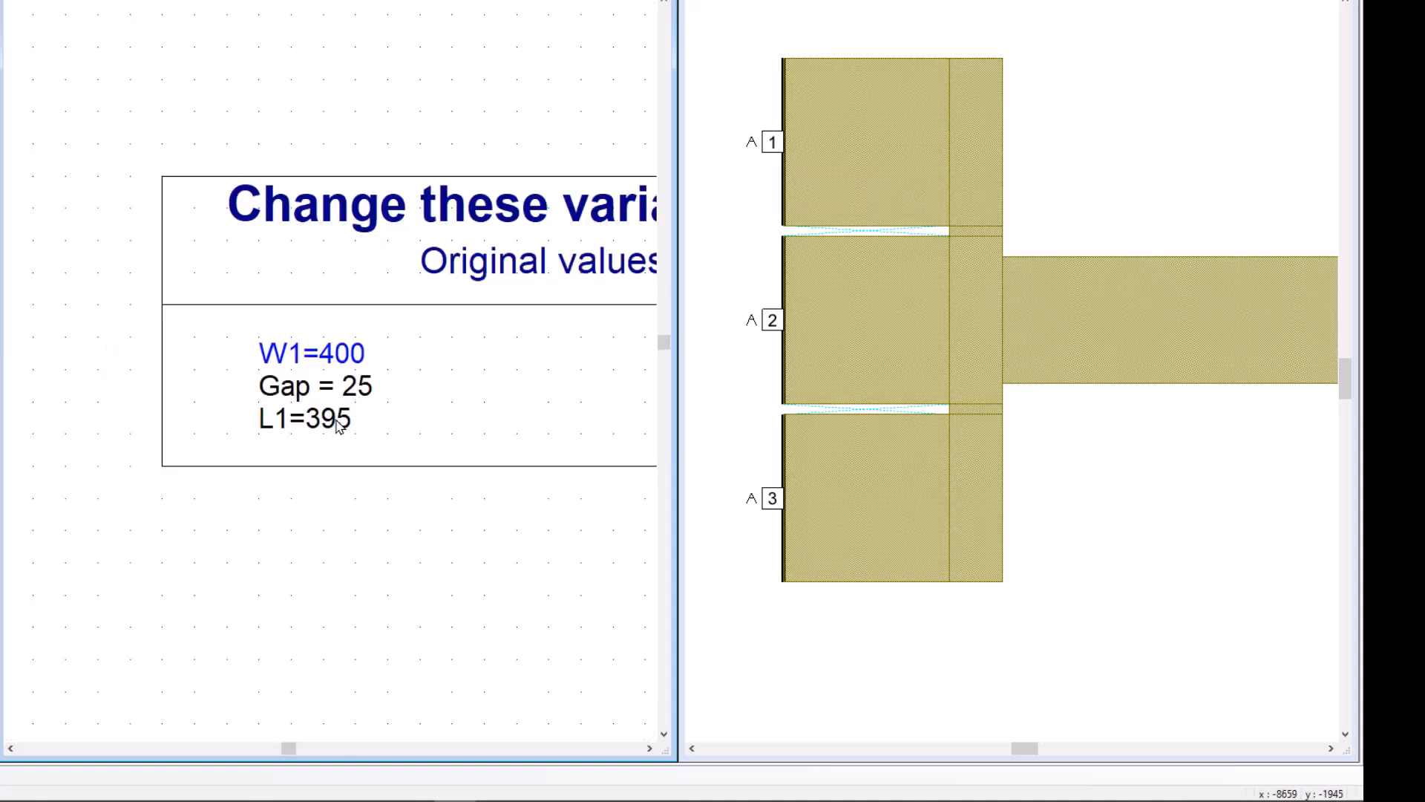
- Start editing the L1 shape variable in the schematic's variable block
left_click(309, 418)
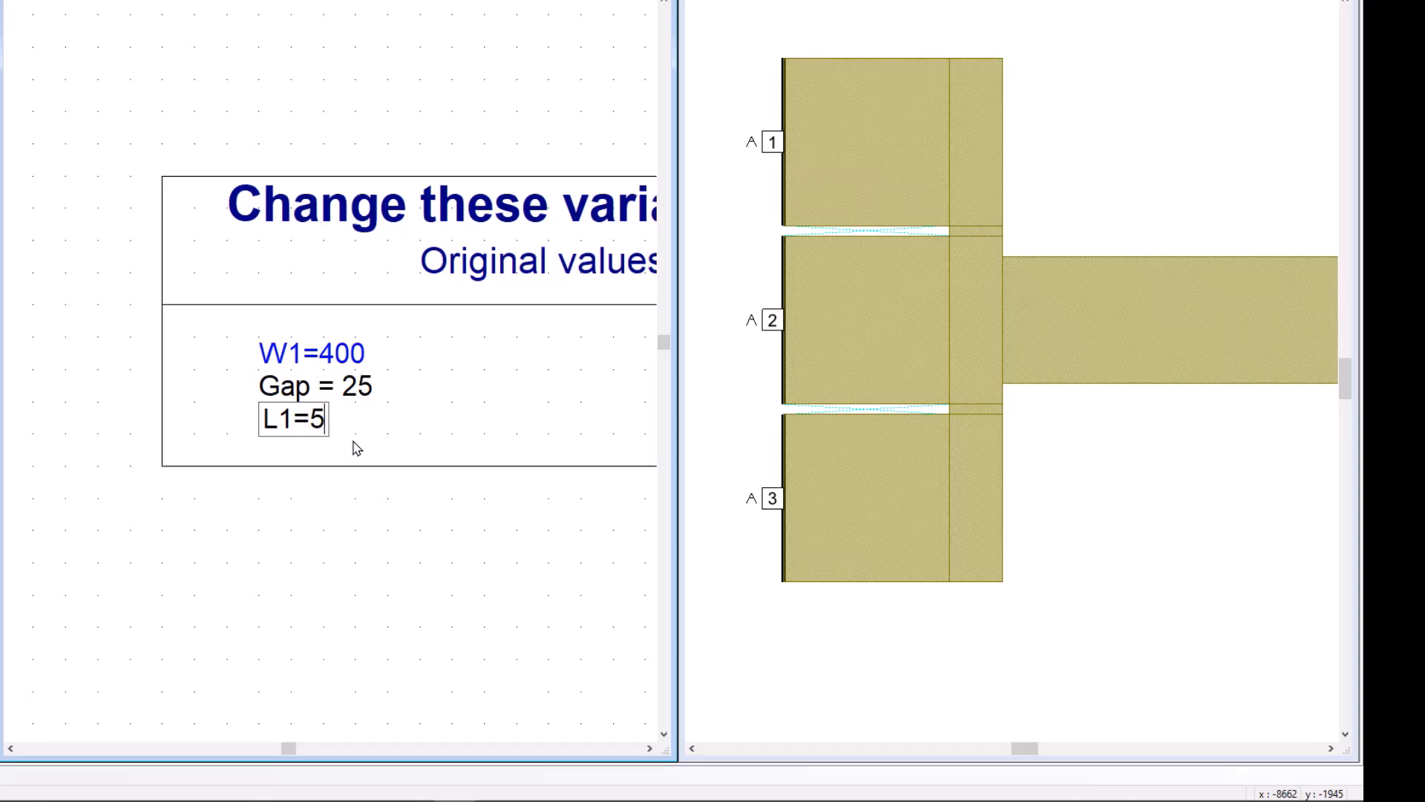
- Change L1 to 500 so the layout's transformer lines lengthen
type("00")
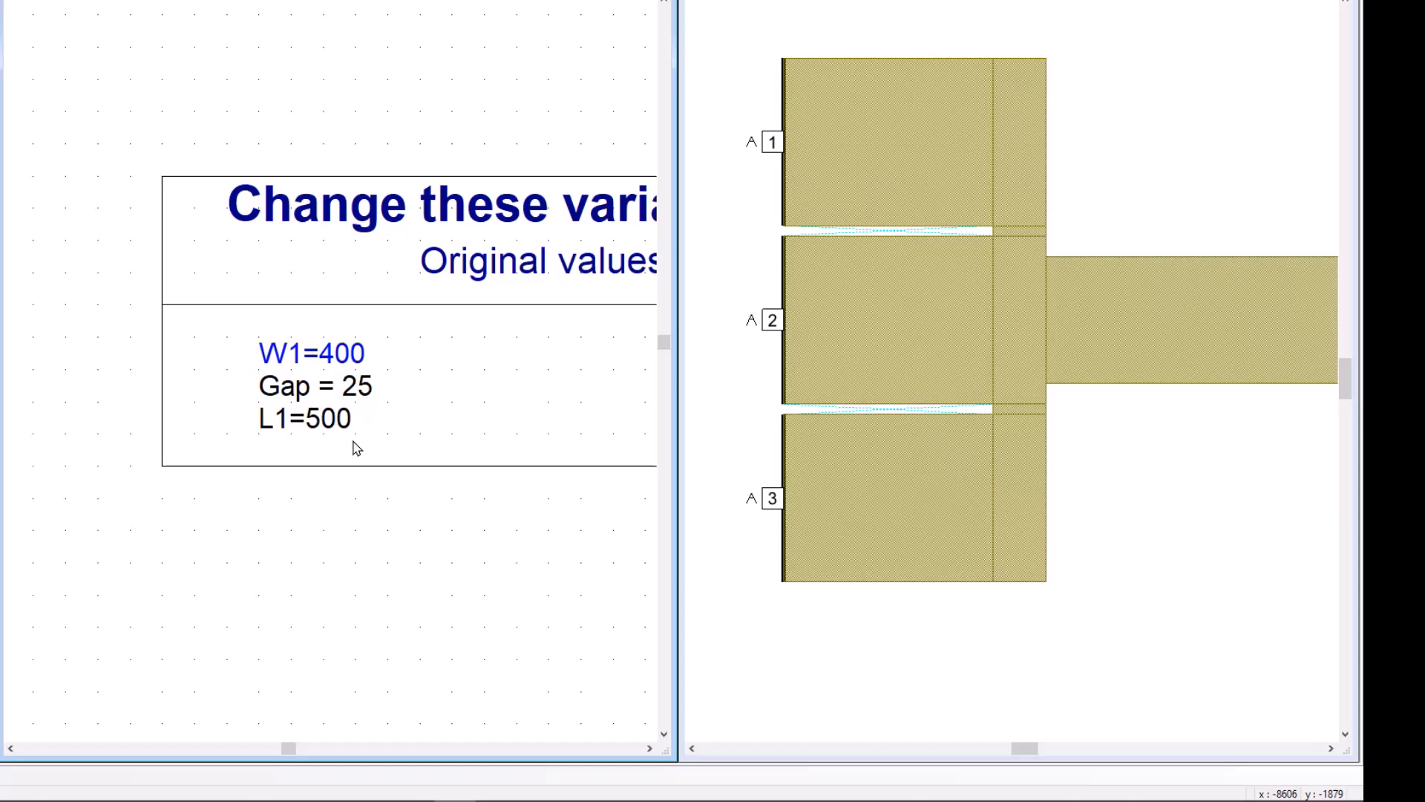
mouse_move(339, 447)
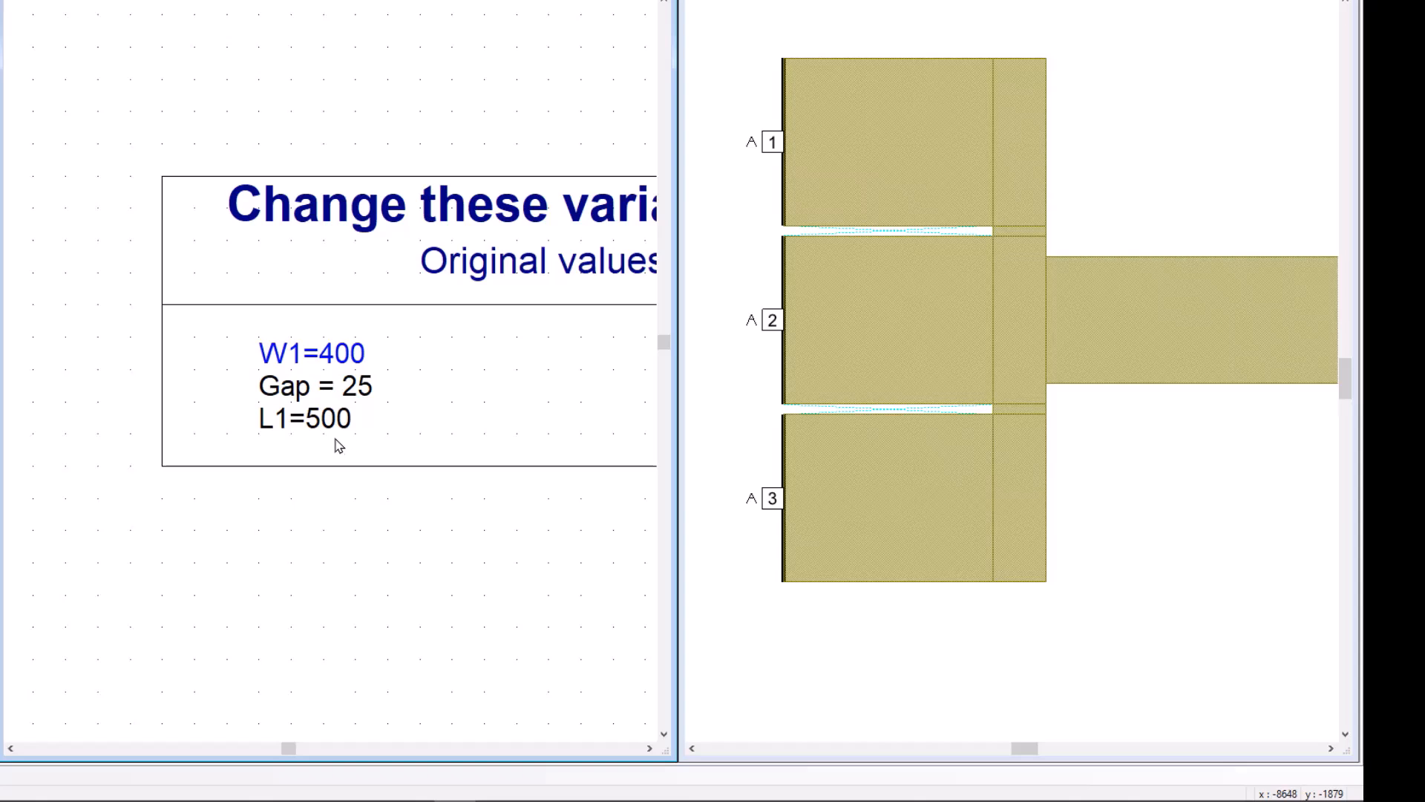